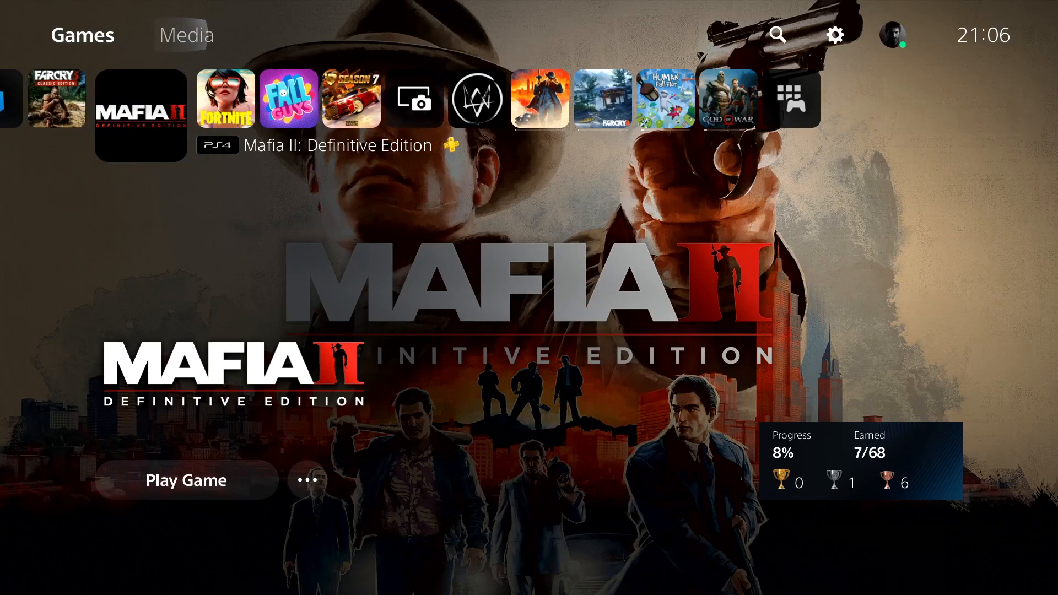
pyautogui.moveTo(834, 34)
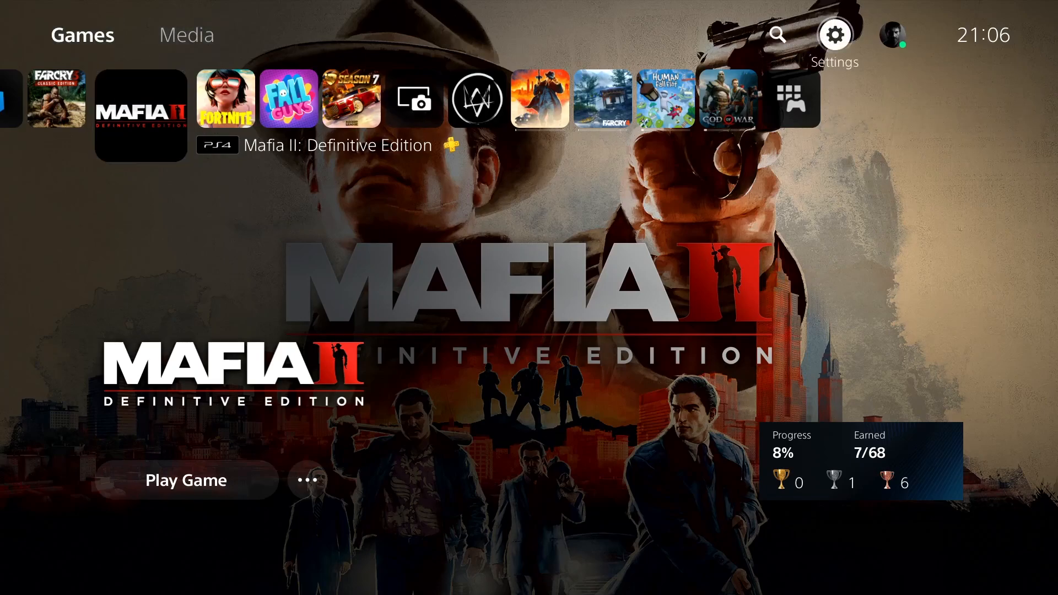
# Step: Reach the Network settings and bring up the options for the registered TechHQ Wi-Fi network
pyautogui.click(834, 35)
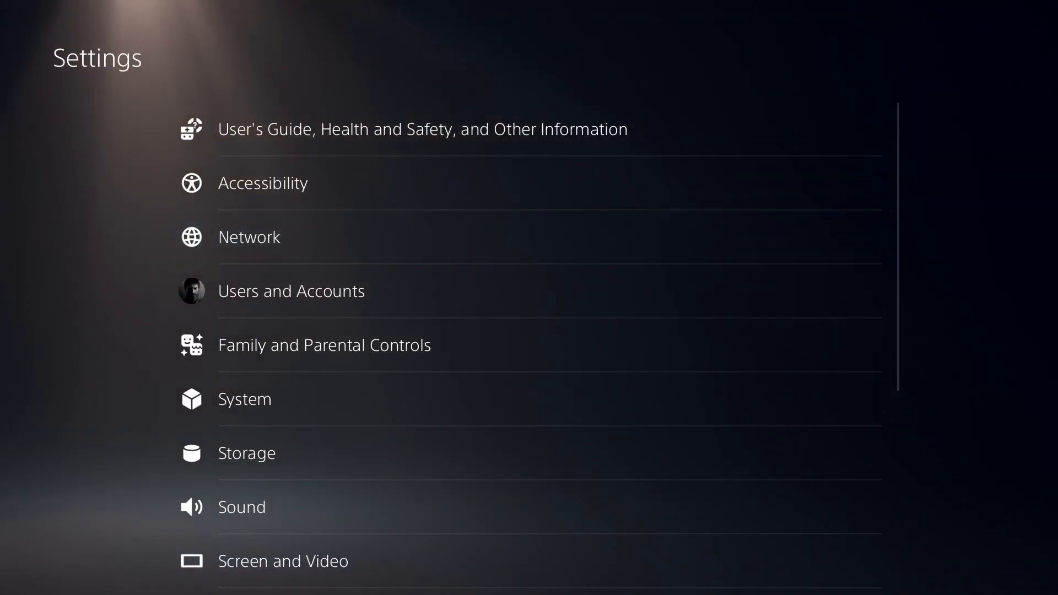
pyautogui.click(249, 237)
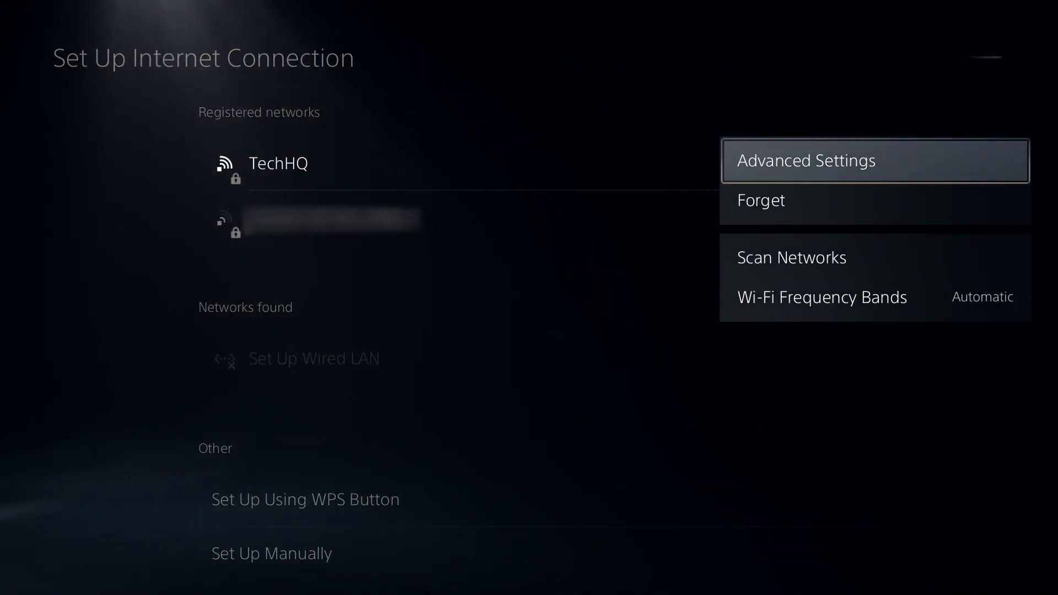
# Step: In TechHQ's Advanced Settings, change DNS Settings from Automatic to Manual, revealing the DNS fields
pyautogui.click(804, 161)
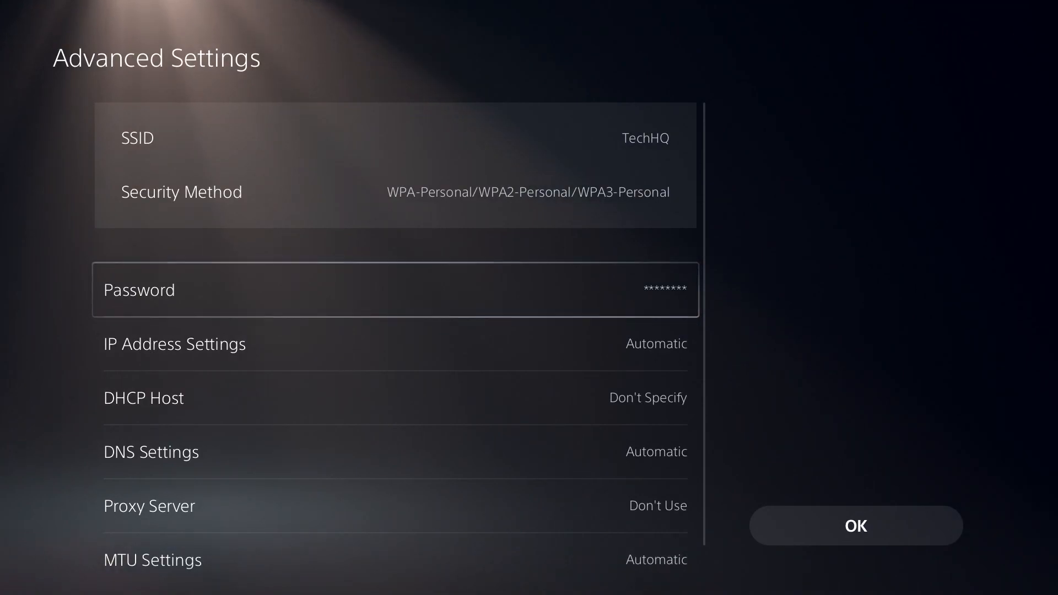
pyautogui.scroll(-3)
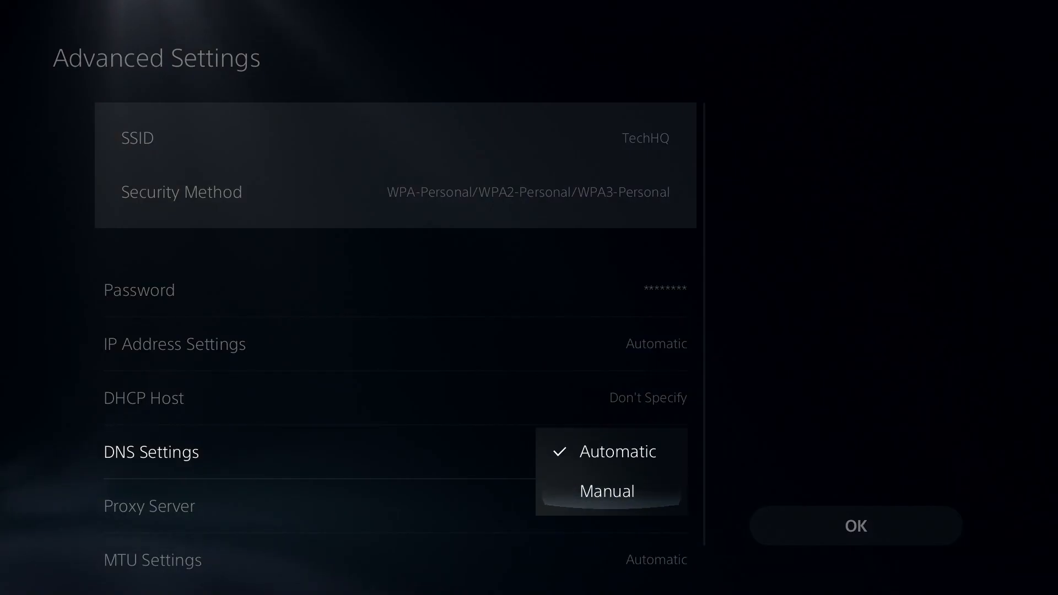
pyautogui.click(605, 490)
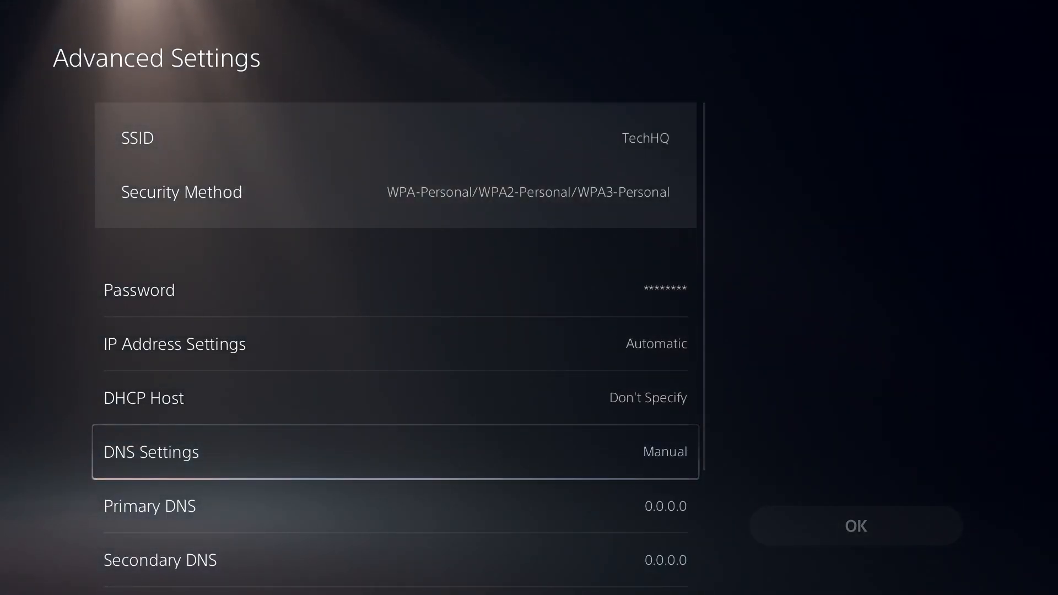
pyautogui.scroll(-3)
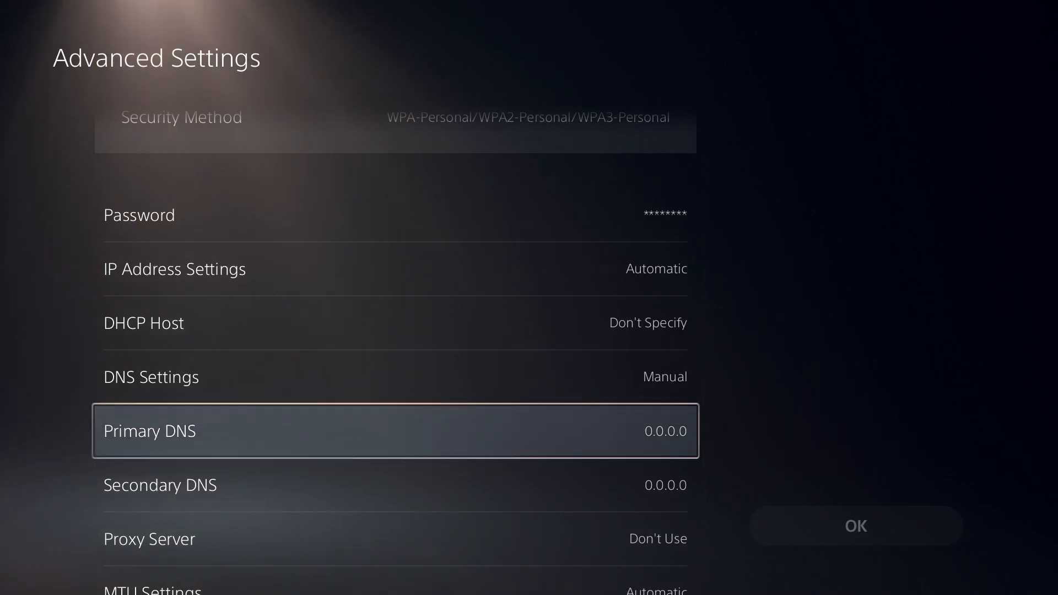
# Step: Enter 8.8.8.8 as the Primary DNS address on the keypad
pyautogui.click(396, 431)
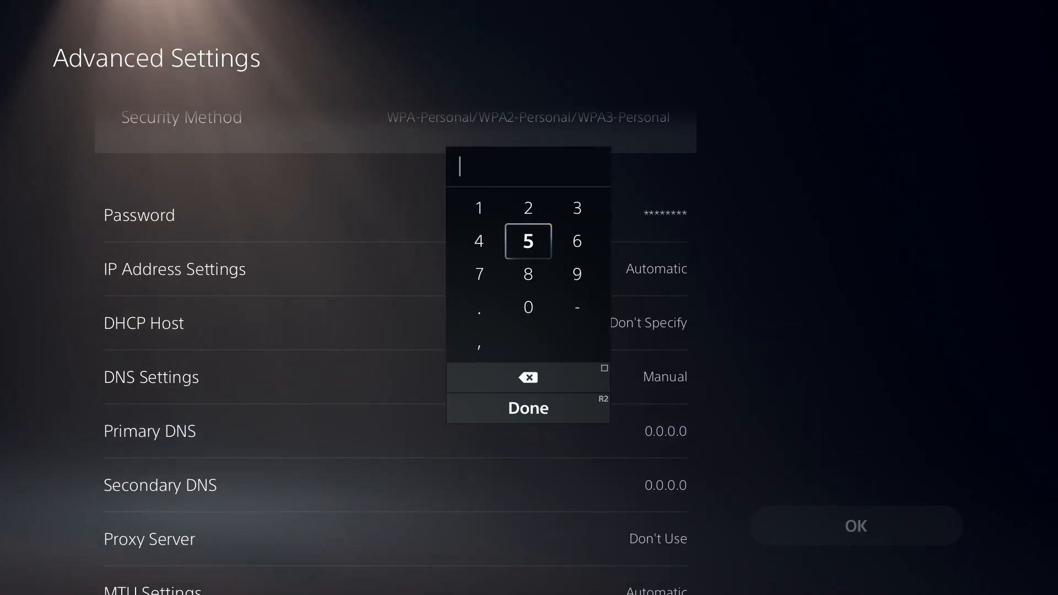
pyautogui.click(527, 273)
pyautogui.write('8.8.8.')
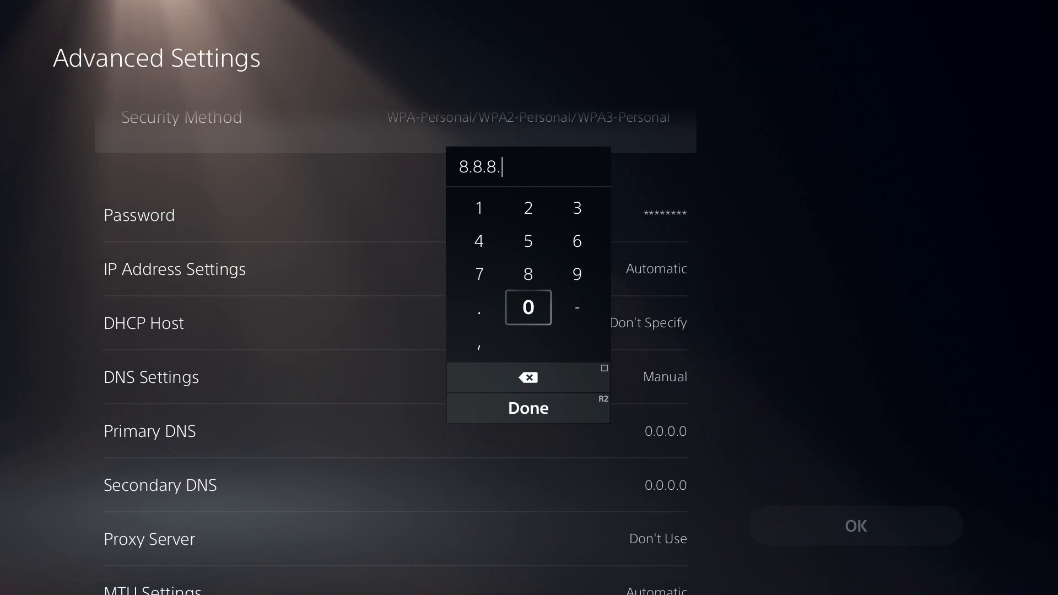
pyautogui.click(528, 408)
pyautogui.write('8.8.4.')
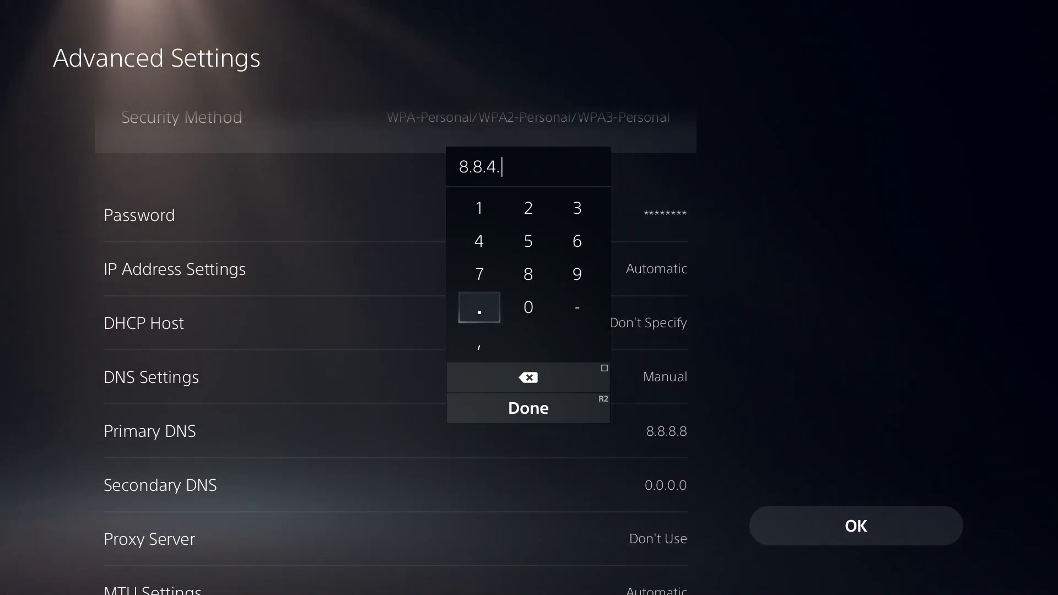
# Step: Enter 8.8.4.4 as the Secondary DNS address and return to the Primary DNS entry
pyautogui.click(478, 241)
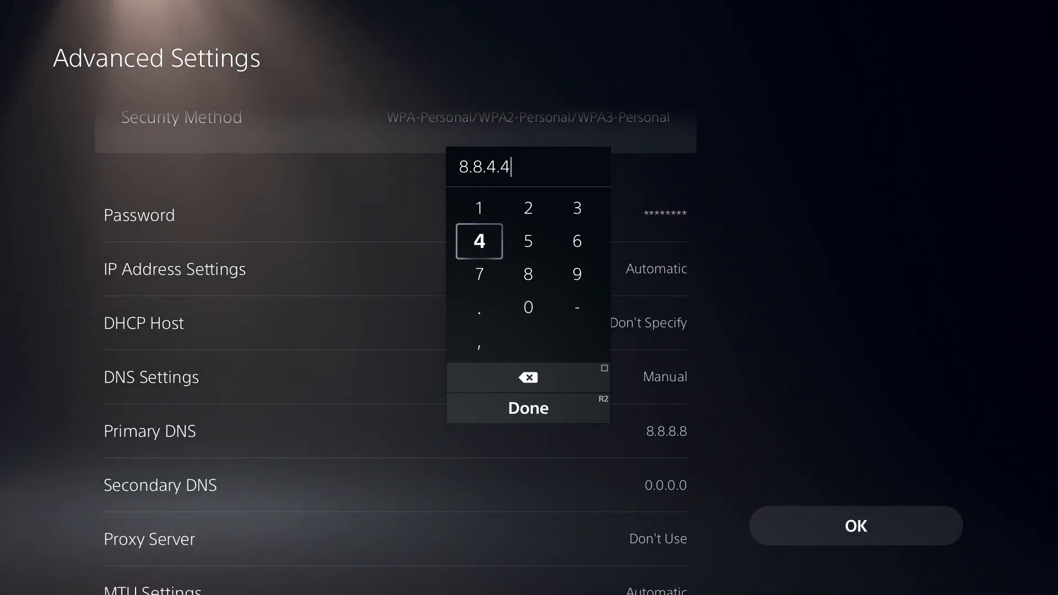
pyautogui.click(527, 408)
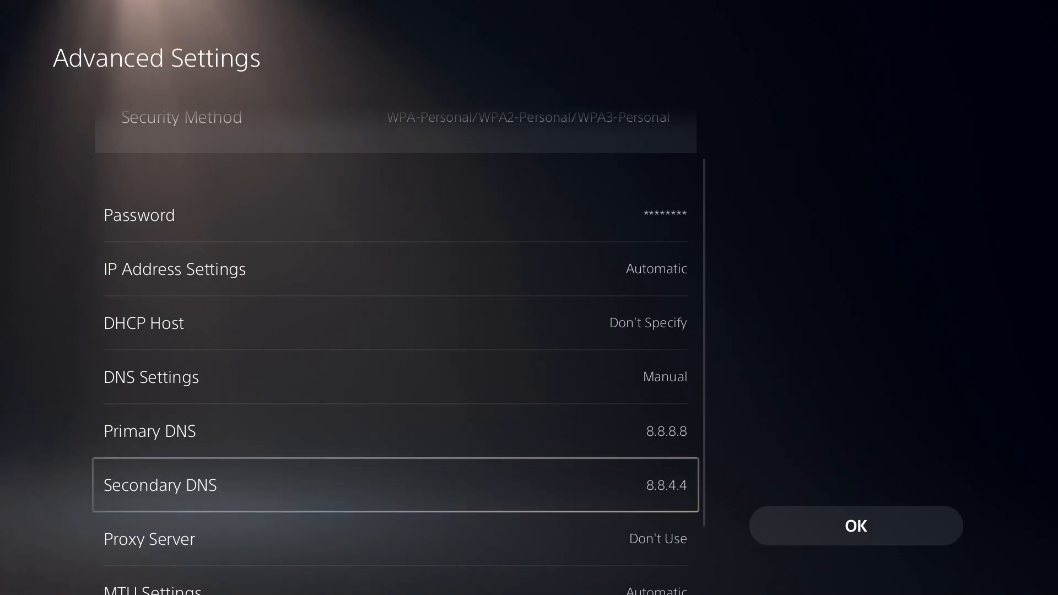
pyautogui.press('up')
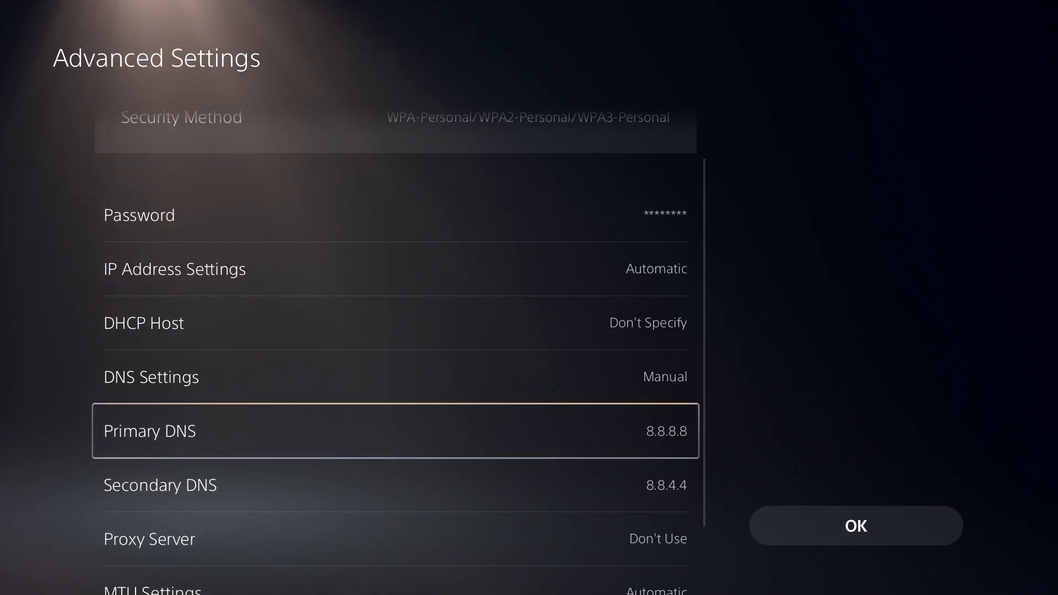
# Step: Replace the Primary DNS with 1.1.1.1
pyautogui.click(394, 431)
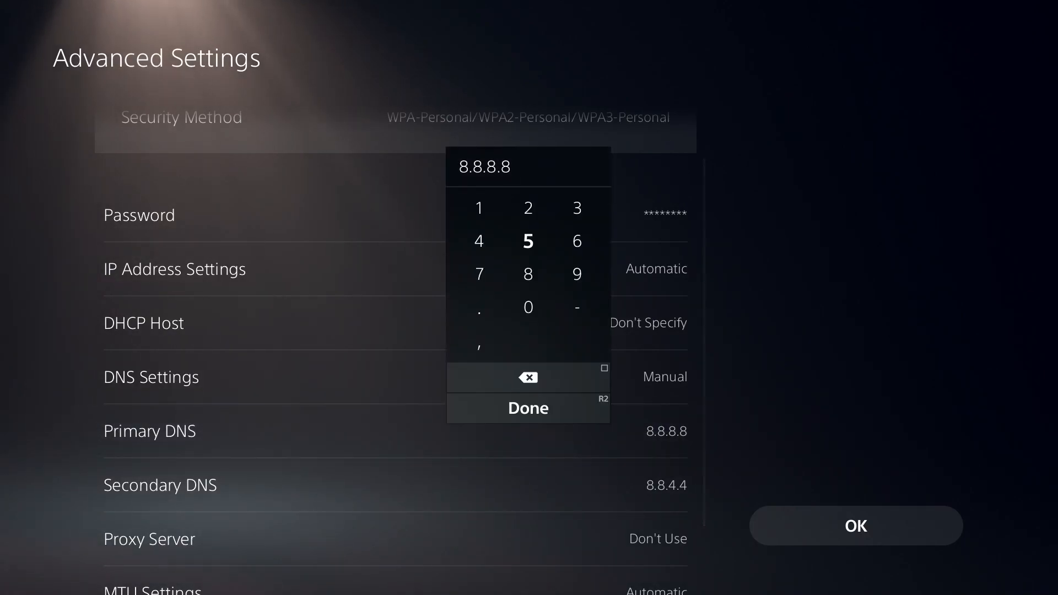
pyautogui.moveTo(528, 241)
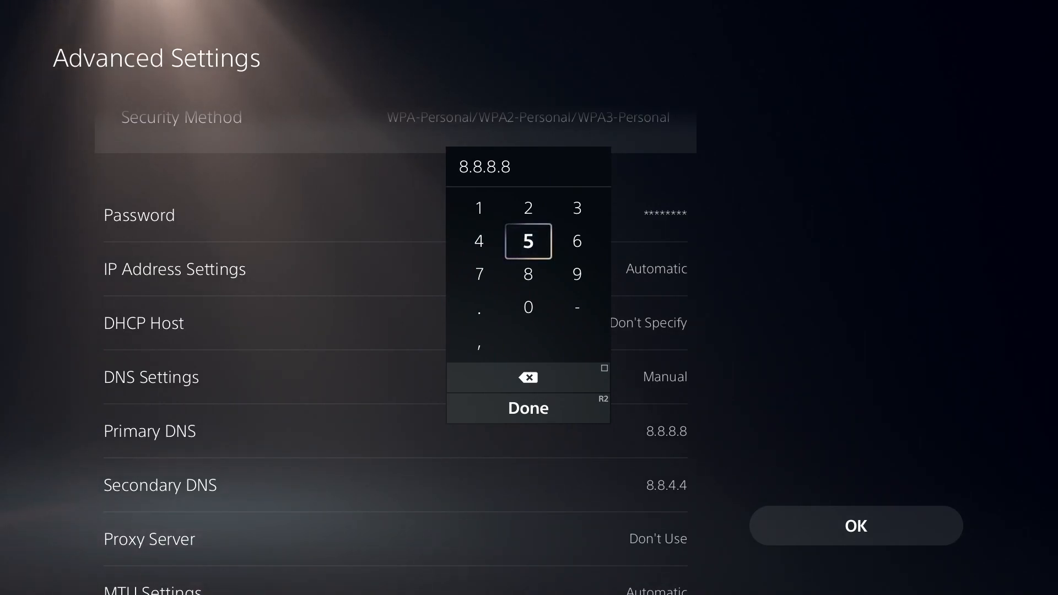
pyautogui.click(528, 376)
pyautogui.write('1.')
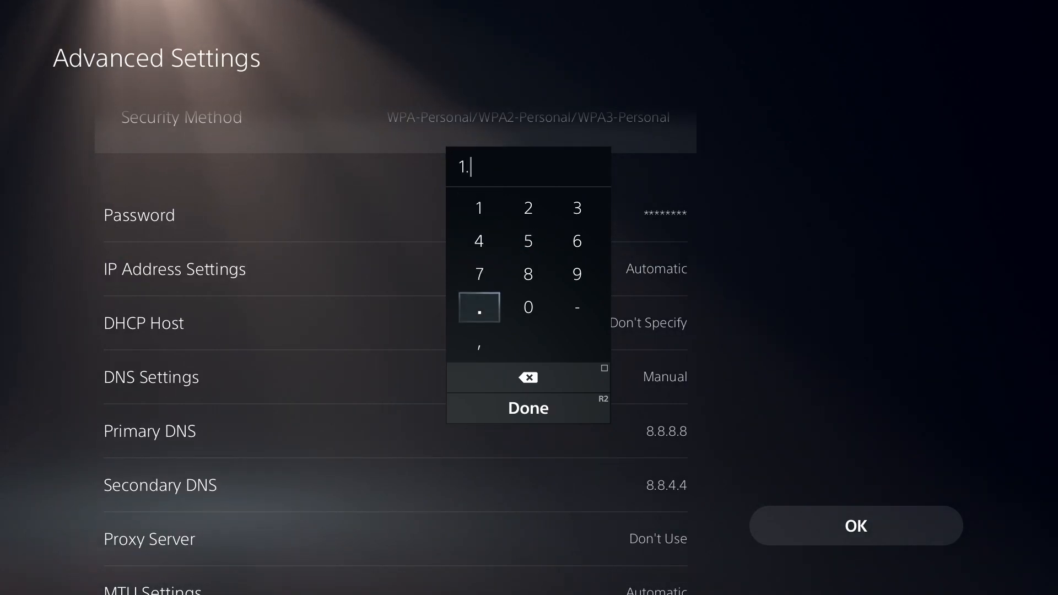
pyautogui.click(479, 207)
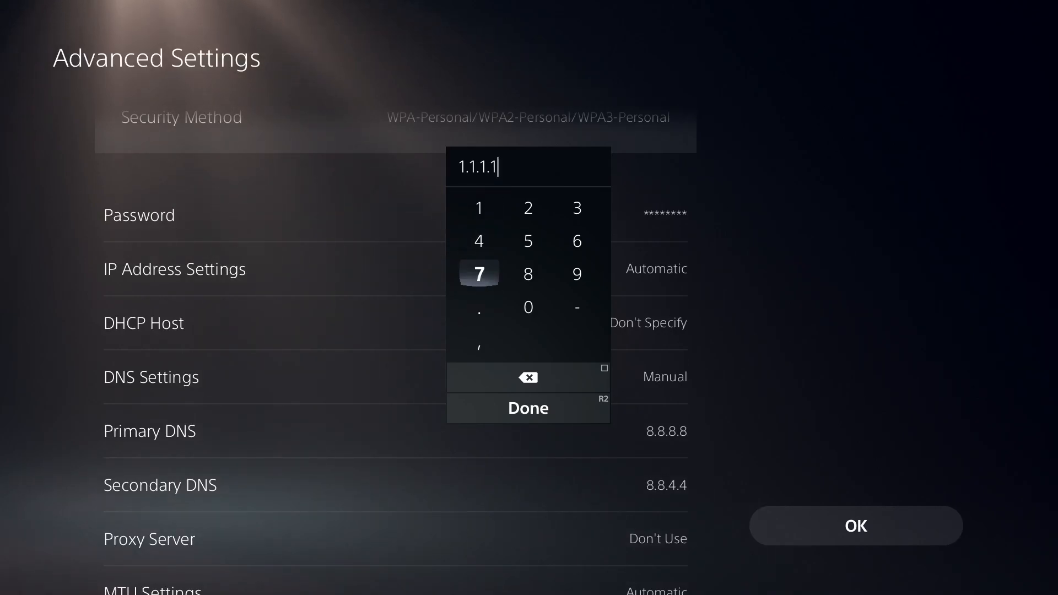
pyautogui.click(528, 407)
pyautogui.write('1.0.0.')
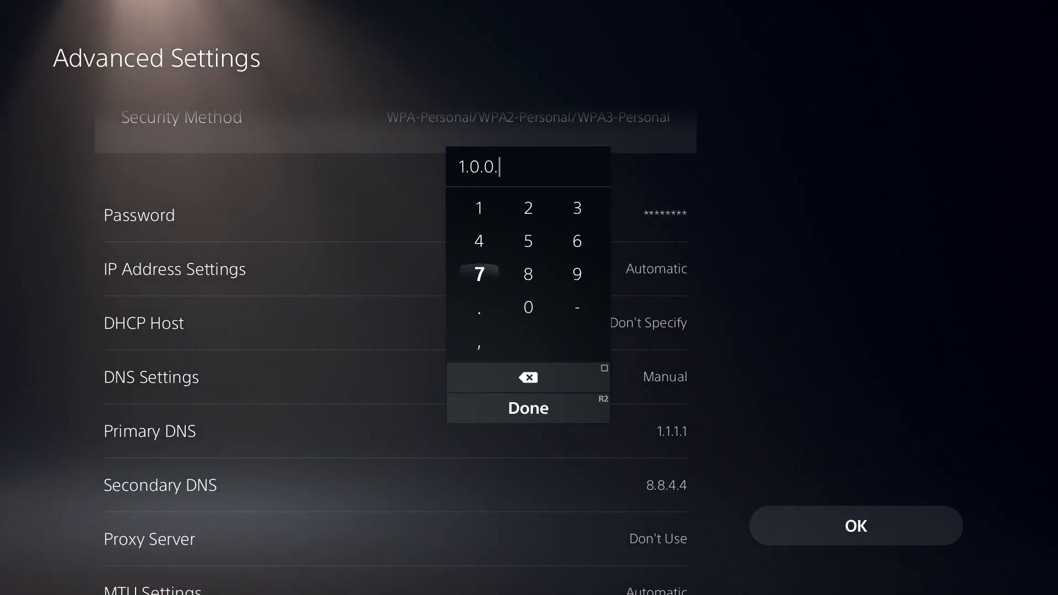
# Step: Confirm 1.0.0.1 as the Secondary DNS and move back up to Primary DNS
pyautogui.click(527, 408)
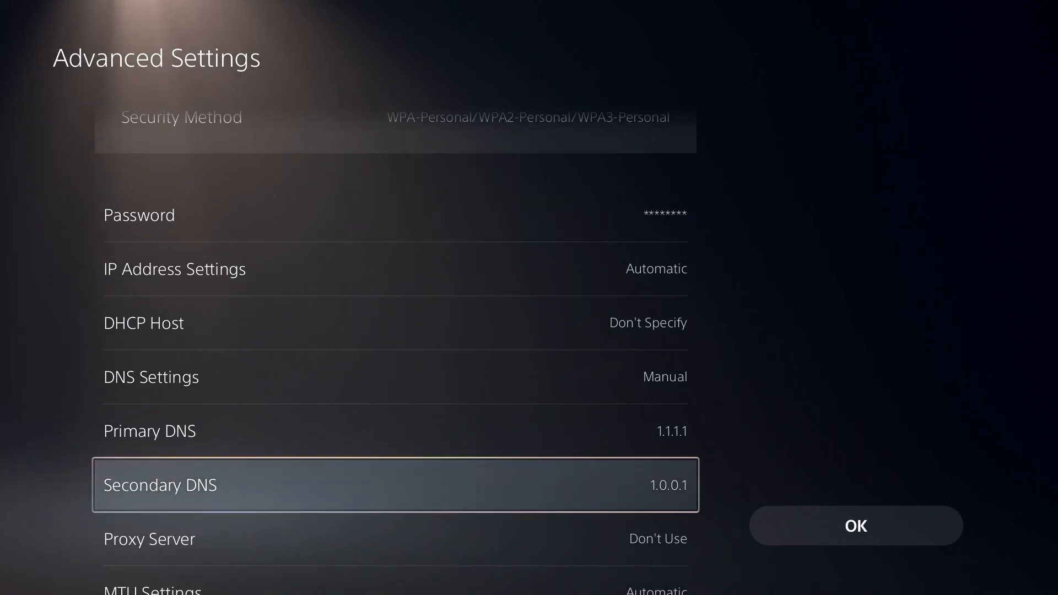
pyautogui.press('up')
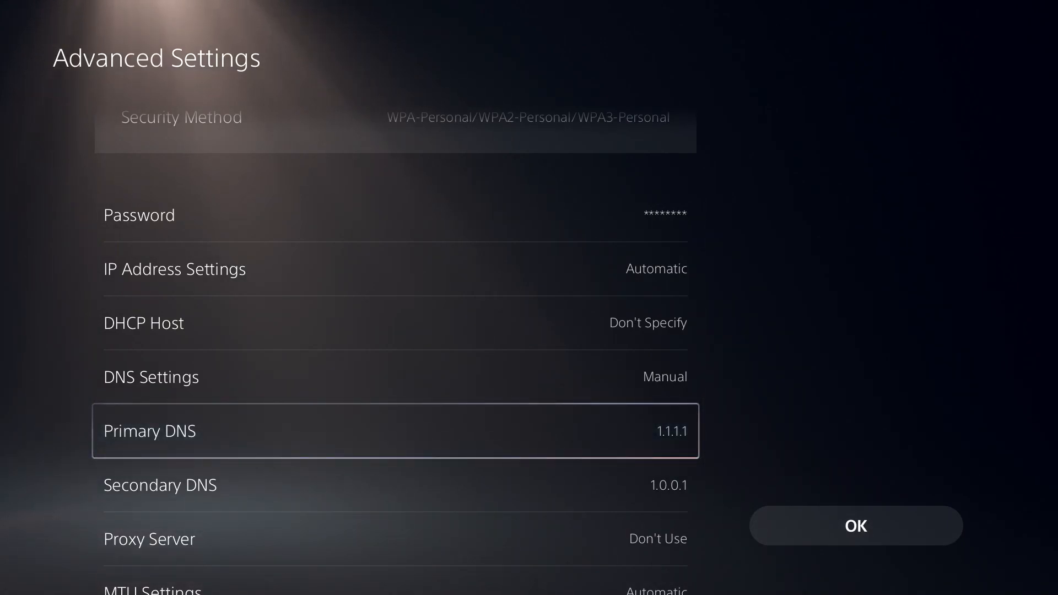
# Step: Replace the Primary DNS with 195.46.39.39
pyautogui.click(396, 431)
pyautogui.write('1')
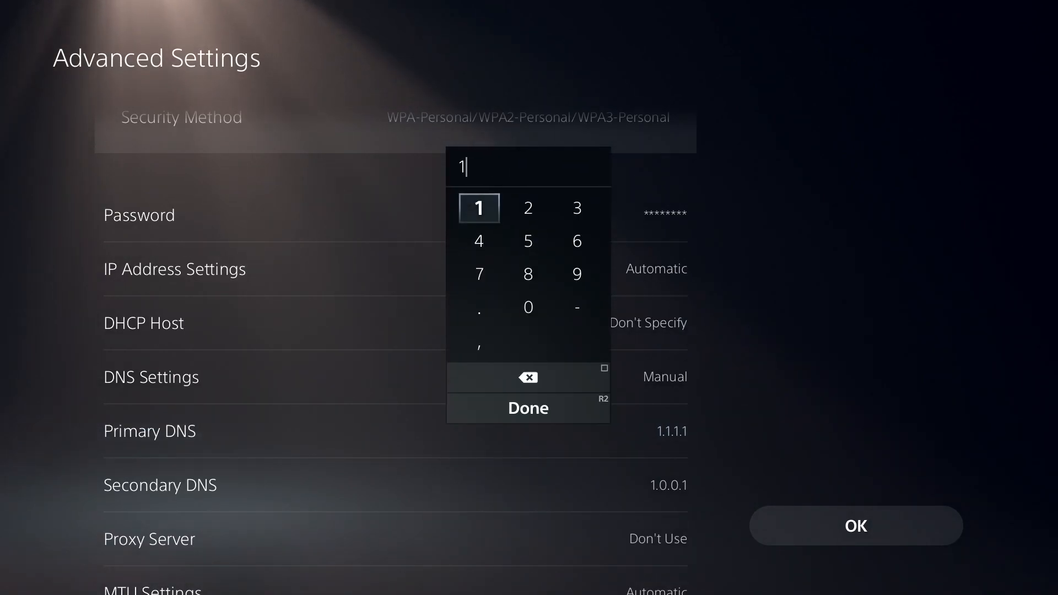
pyautogui.click(576, 275)
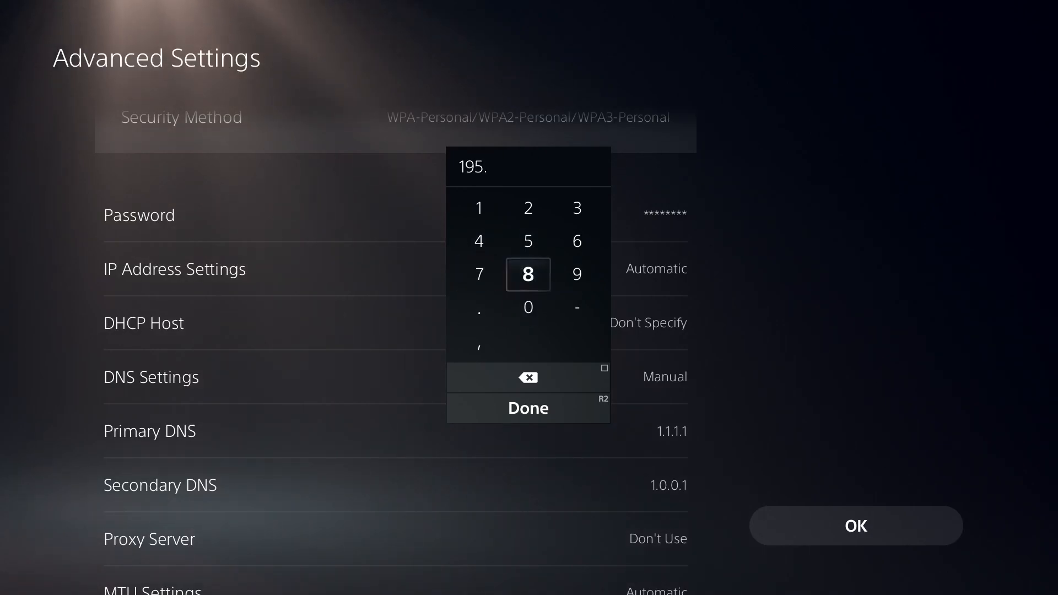
pyautogui.click(478, 241)
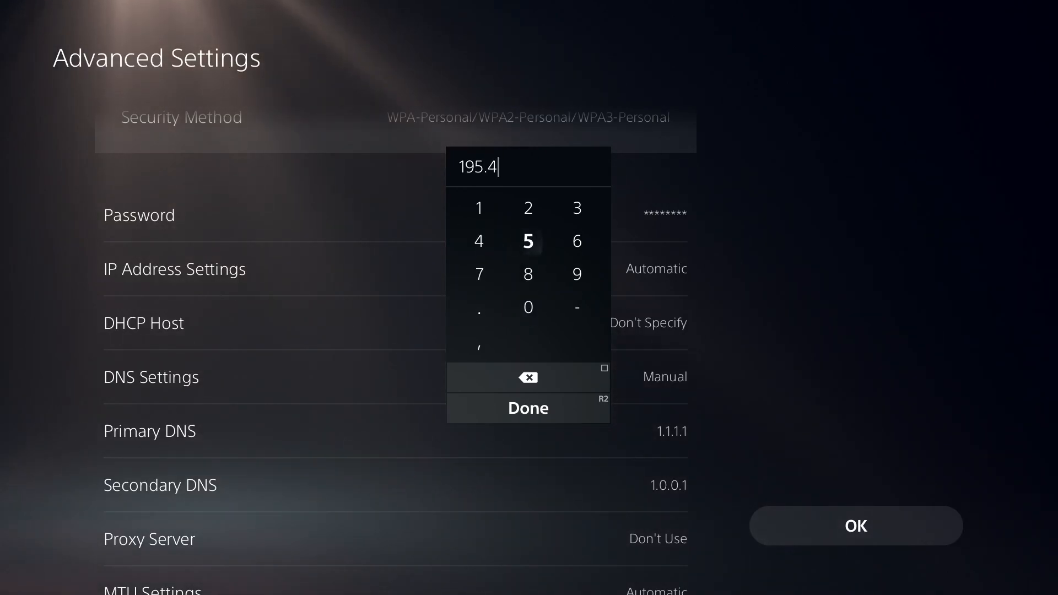
pyautogui.click(479, 308)
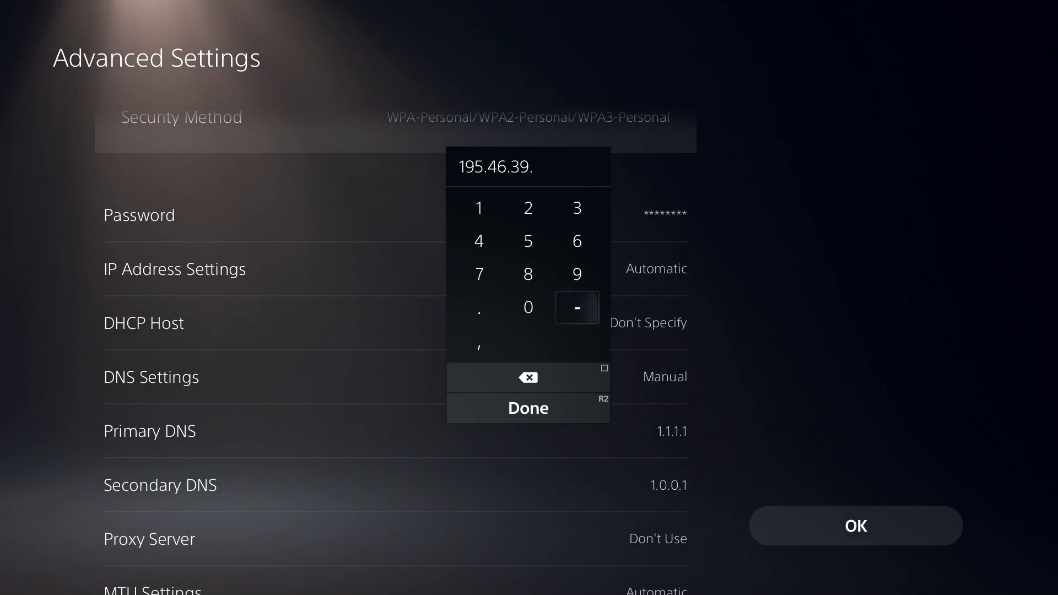
pyautogui.click(576, 274)
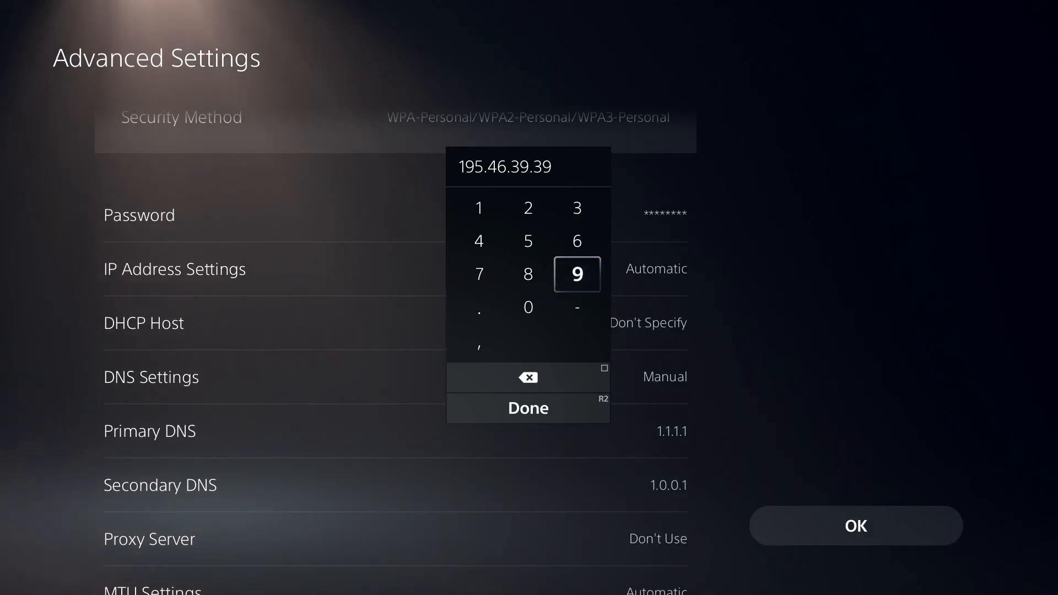
pyautogui.click(528, 407)
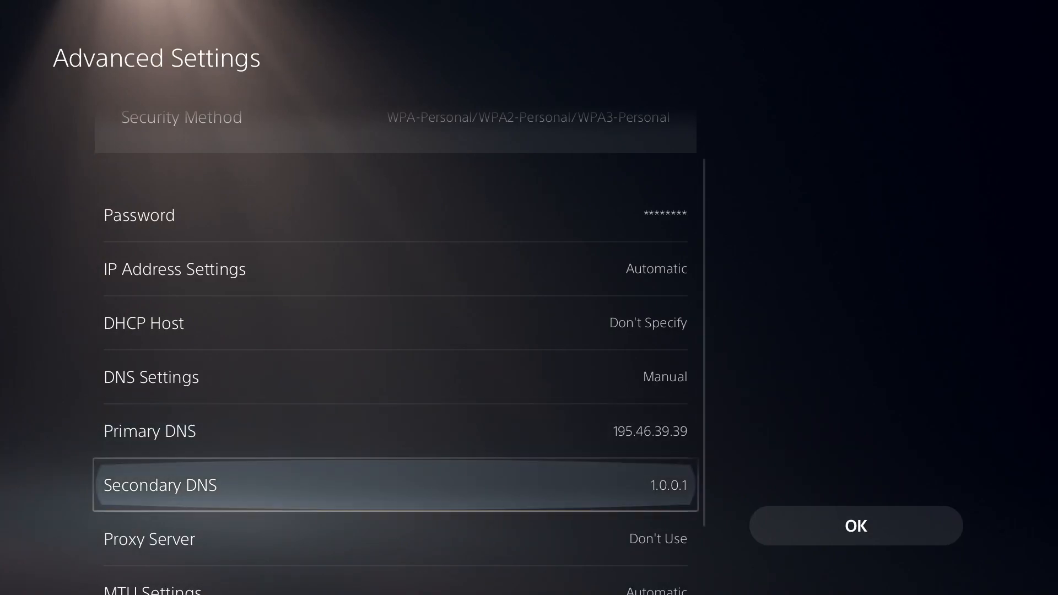
# Step: Set the Secondary DNS to 195.46.39.40, then reopen Primary DNS for another change
pyautogui.click(394, 485)
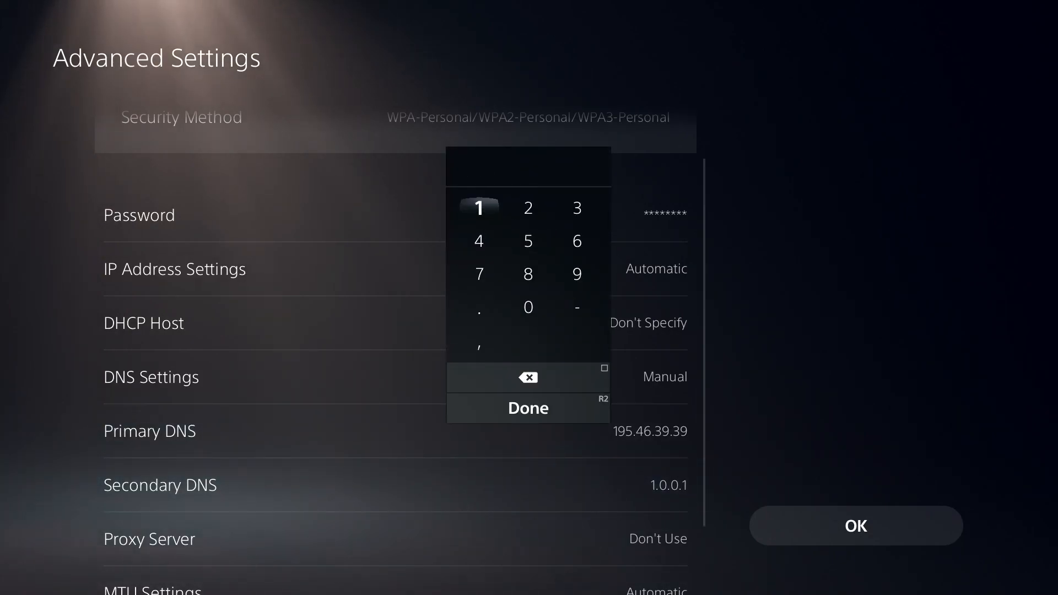
pyautogui.click(479, 208)
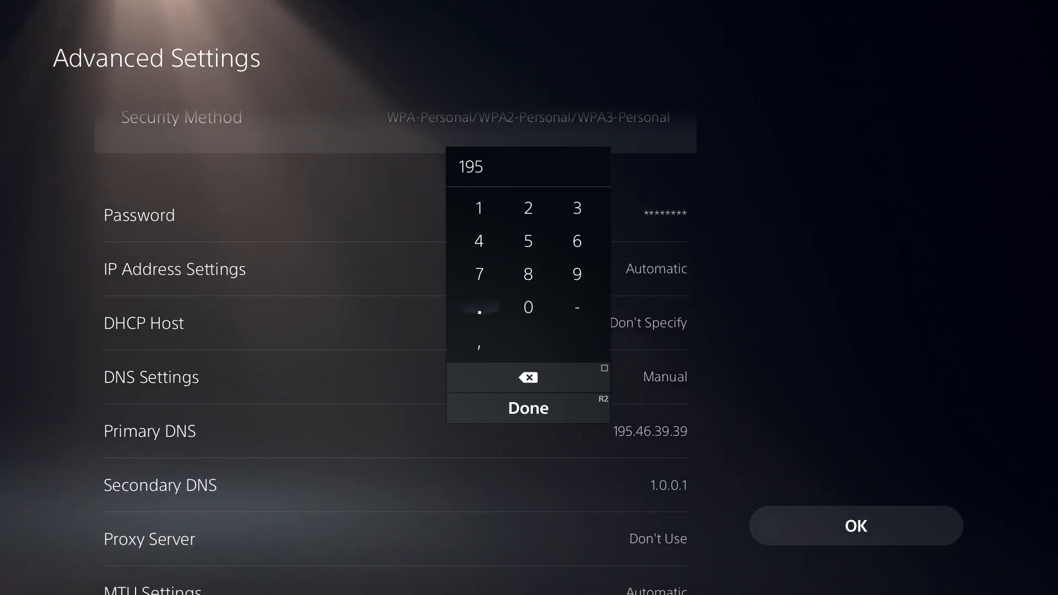
pyautogui.click(479, 308)
pyautogui.write('.46.3')
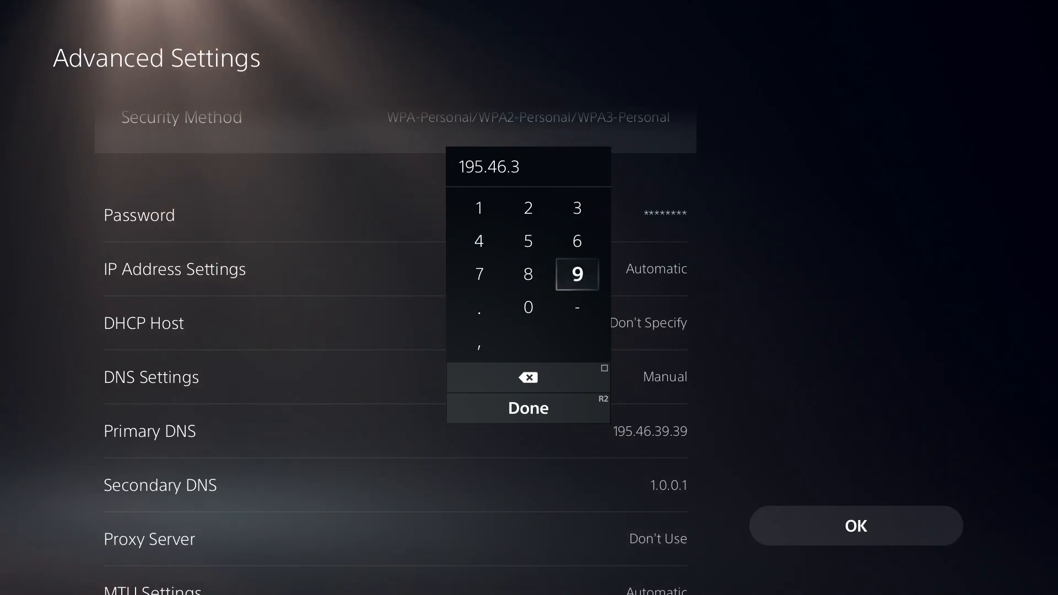
pyautogui.click(478, 241)
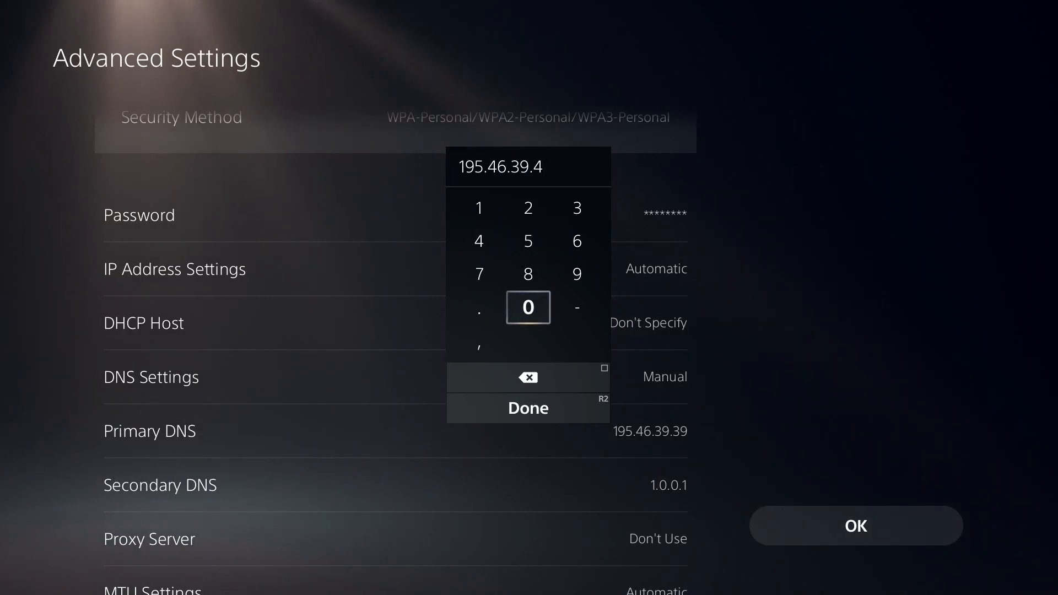
pyautogui.click(528, 408)
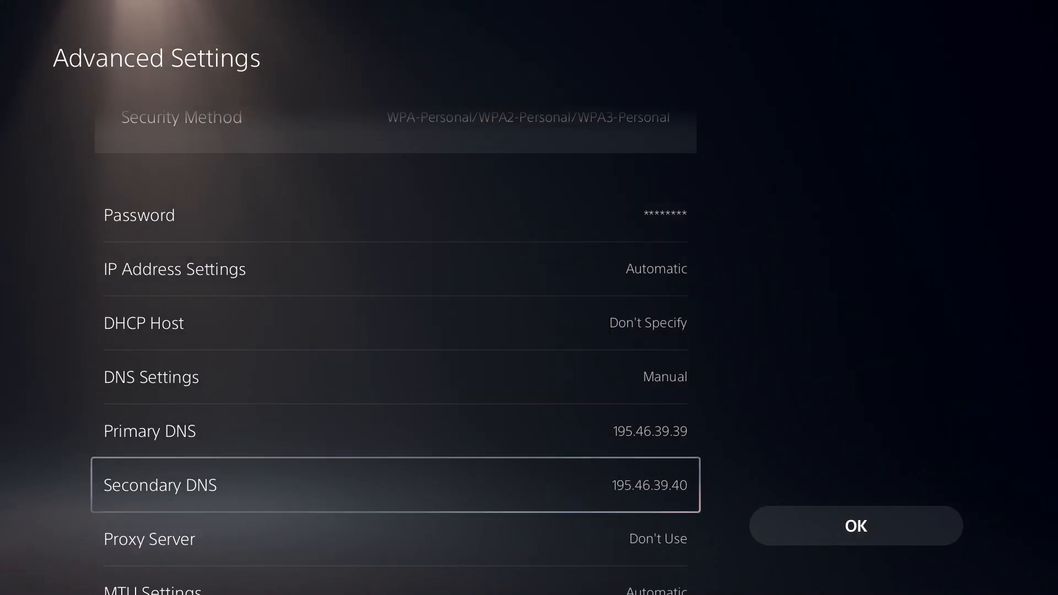
pyautogui.press('Up')
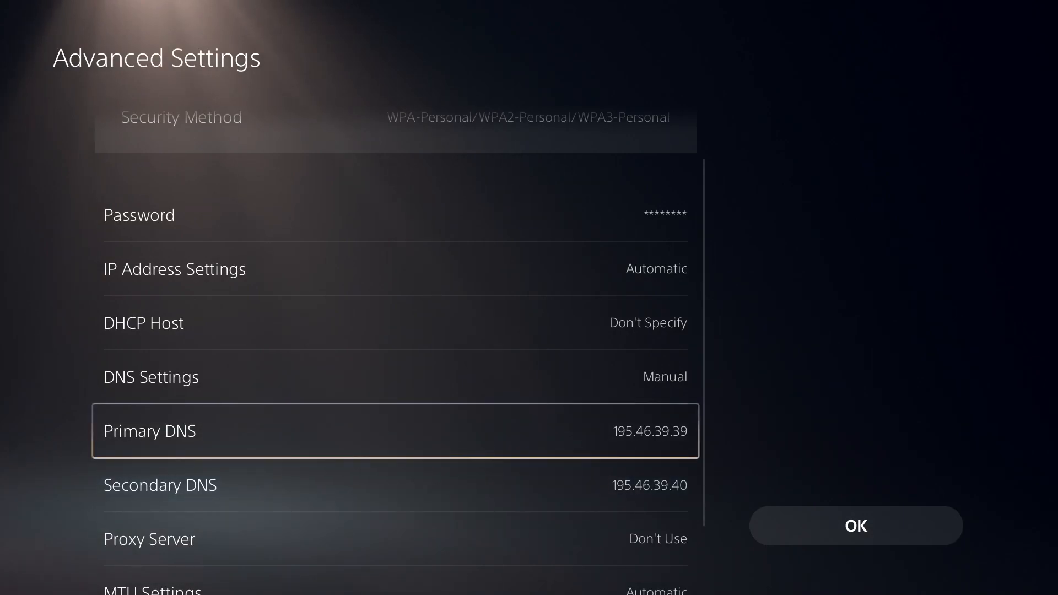
pyautogui.click(394, 431)
pyautogui.write('8.8.8')
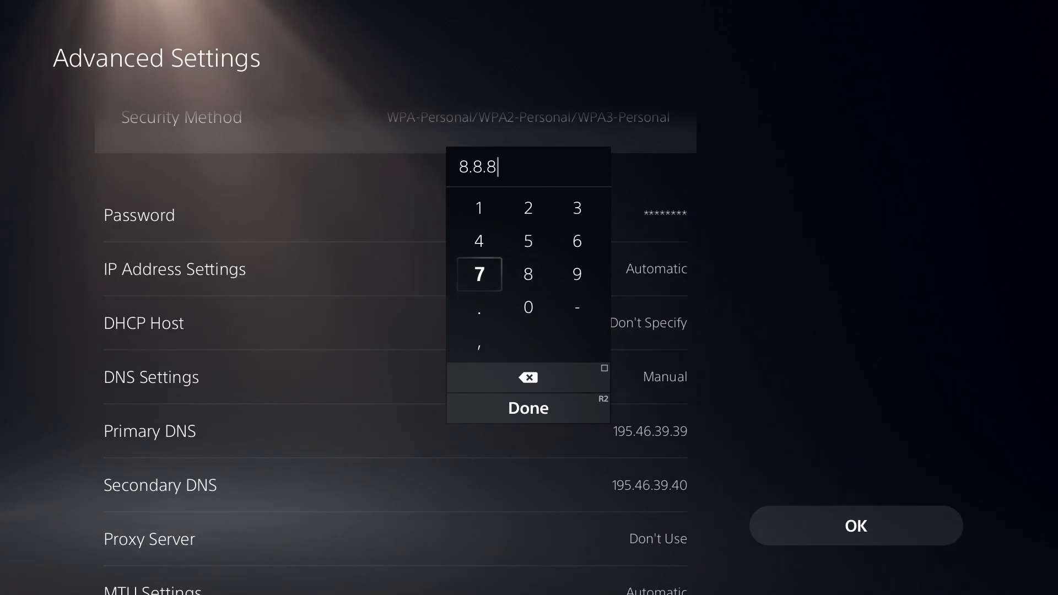
# Step: Finish Primary DNS 8.8.8.8 and Secondary DNS 8.8.4.4, then OK the settings so the console reconnects
pyautogui.click(528, 274)
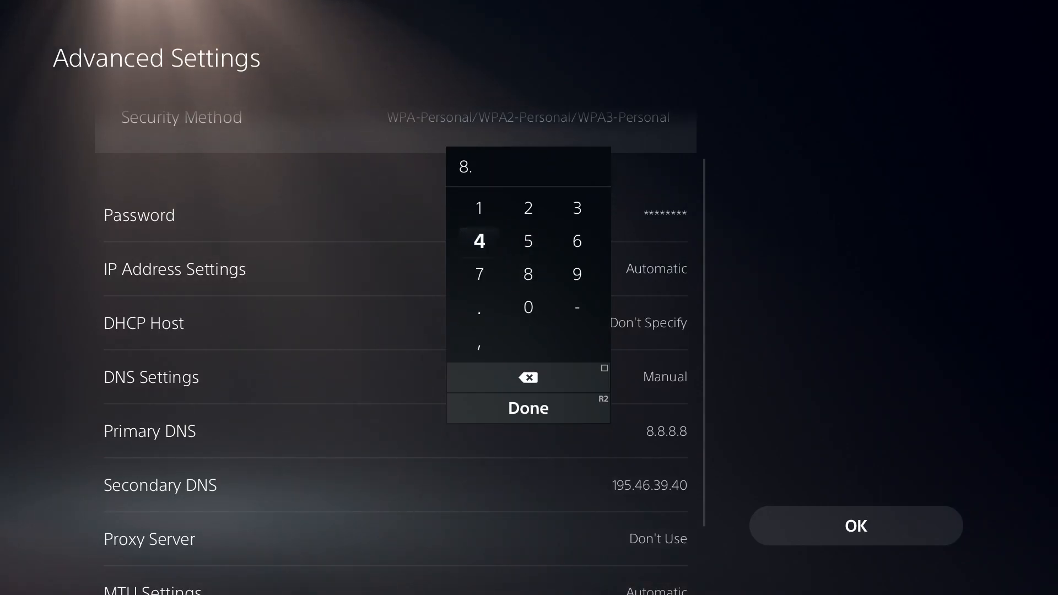
pyautogui.click(477, 241)
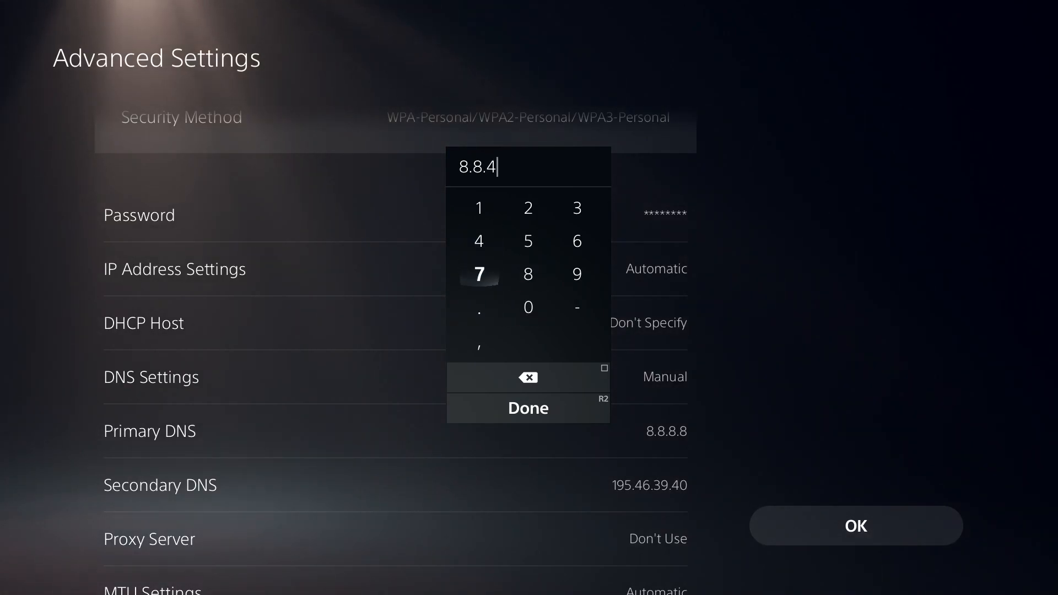
pyautogui.click(528, 408)
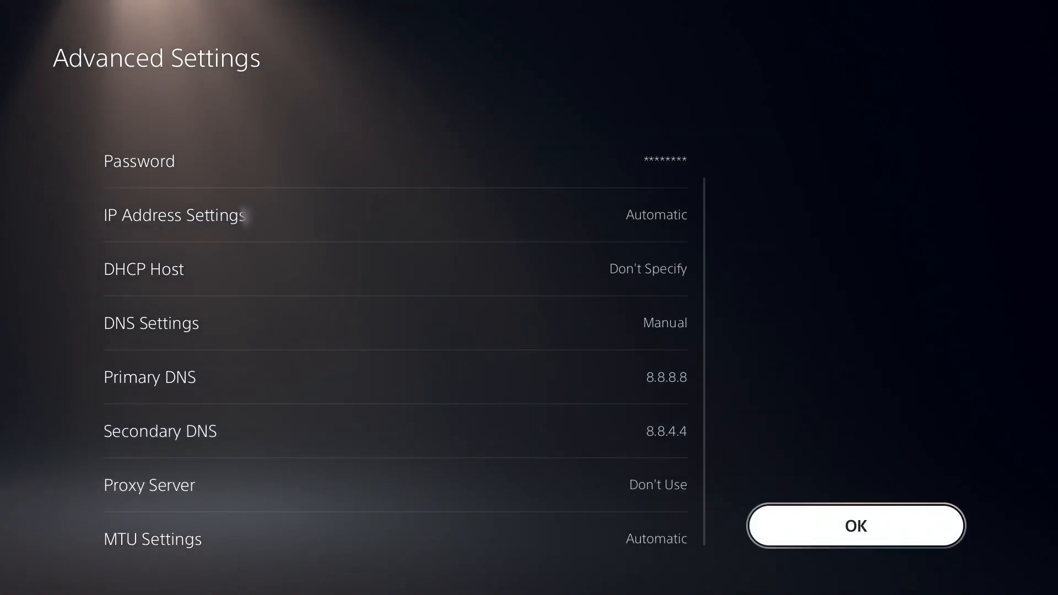
pyautogui.click(855, 526)
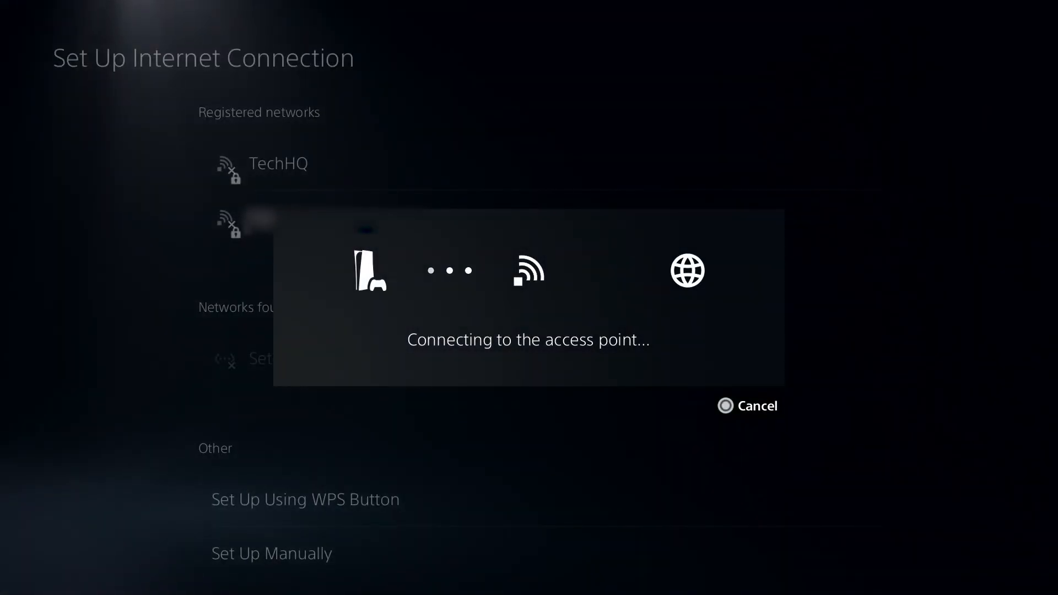